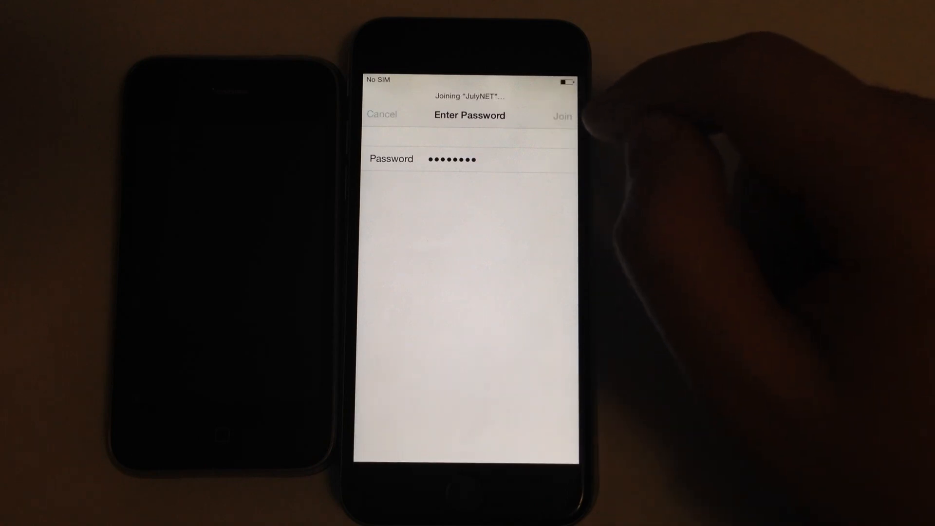
# Join JulyNET with the entered password and check its assigned network details
pyautogui.click(560, 115)
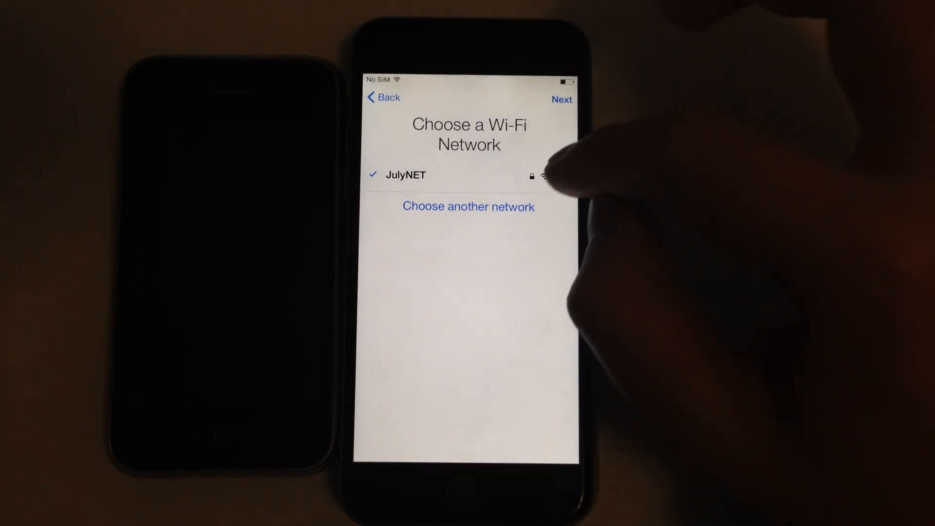
pyautogui.click(542, 175)
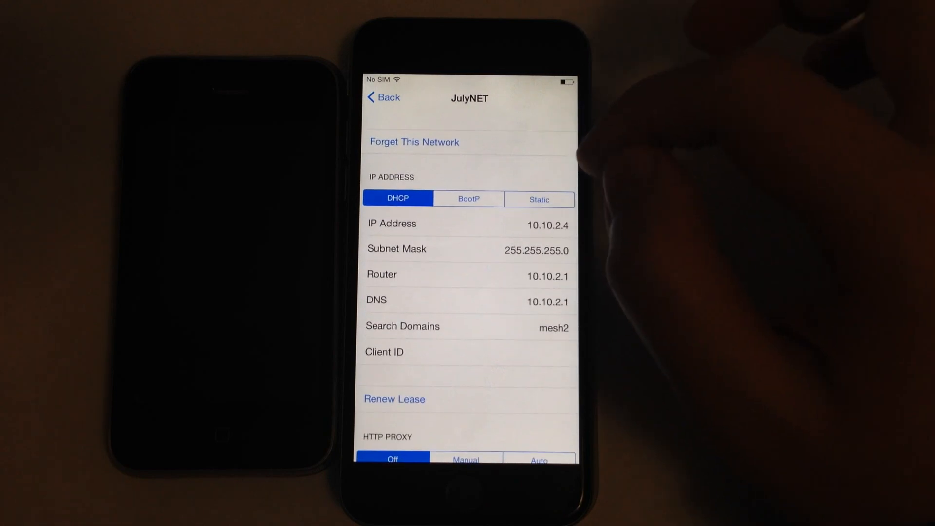
pyautogui.click(413, 142)
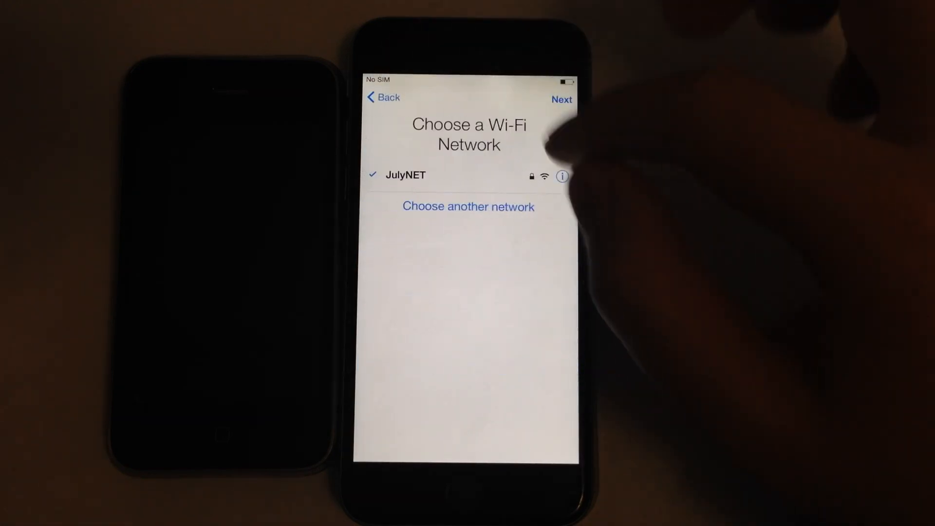
# Change JulyNET's DNS field to 104.154.51.7 in its network details and return to the list
pyautogui.click(561, 176)
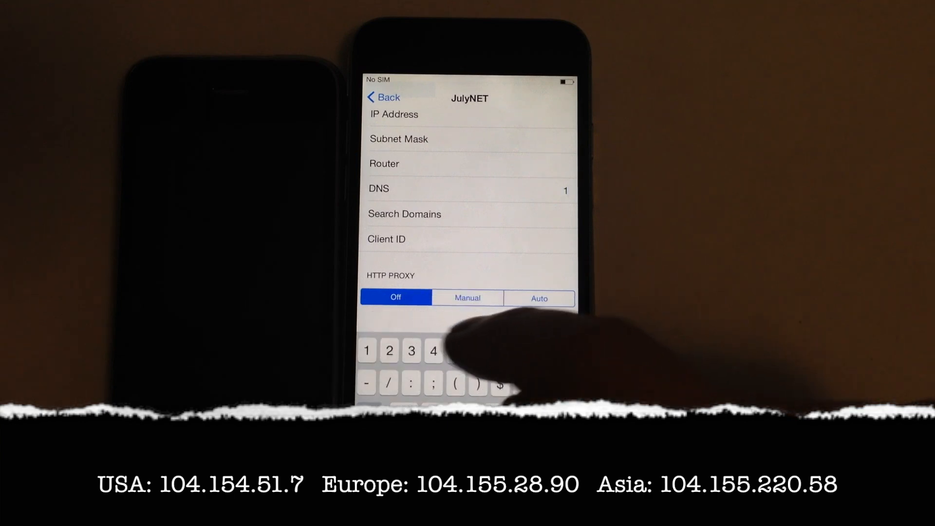
pyautogui.write('04.154')
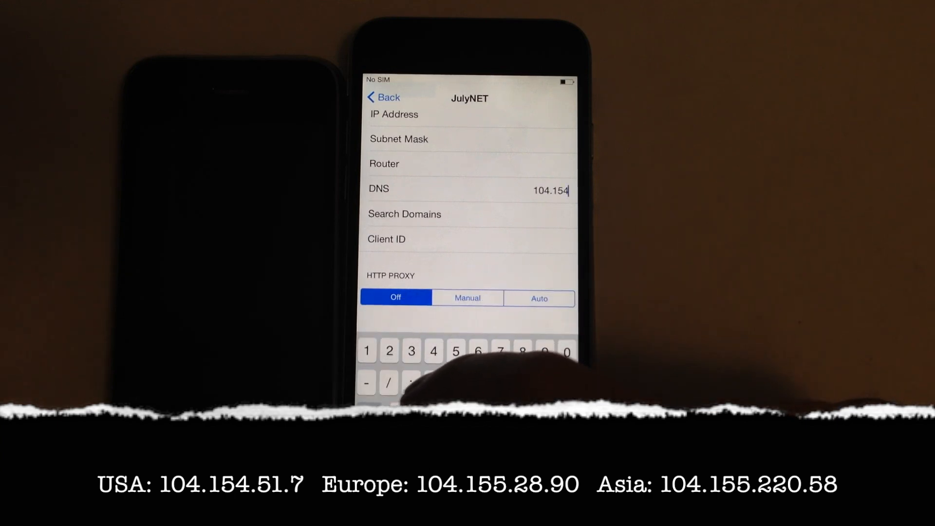
pyautogui.click(367, 350)
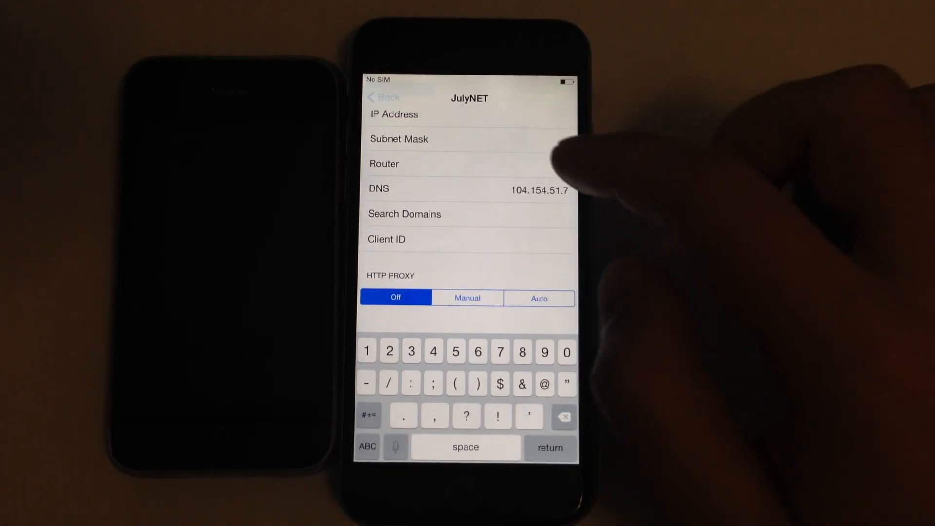
pyautogui.click(382, 98)
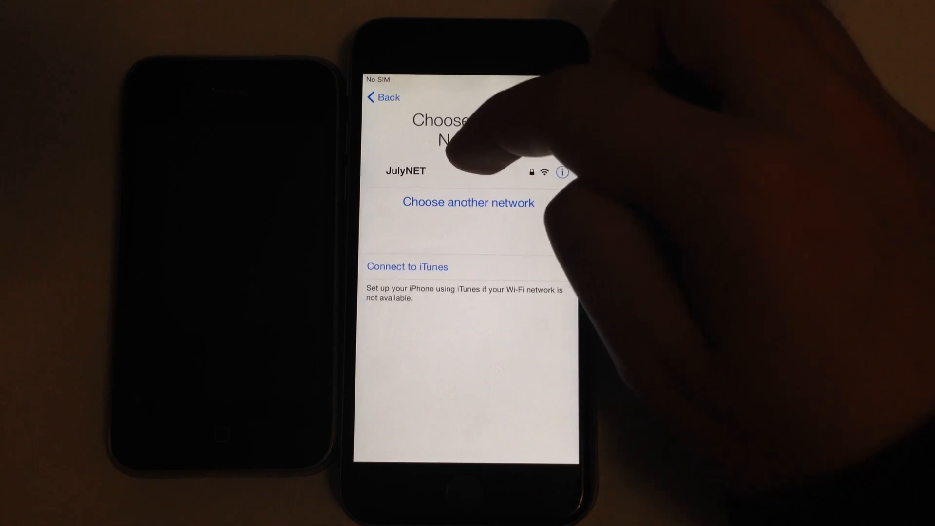
# Rejoin JulyNET with its password so the iCloudDNSBypass Log In sheet appears
pyautogui.click(405, 171)
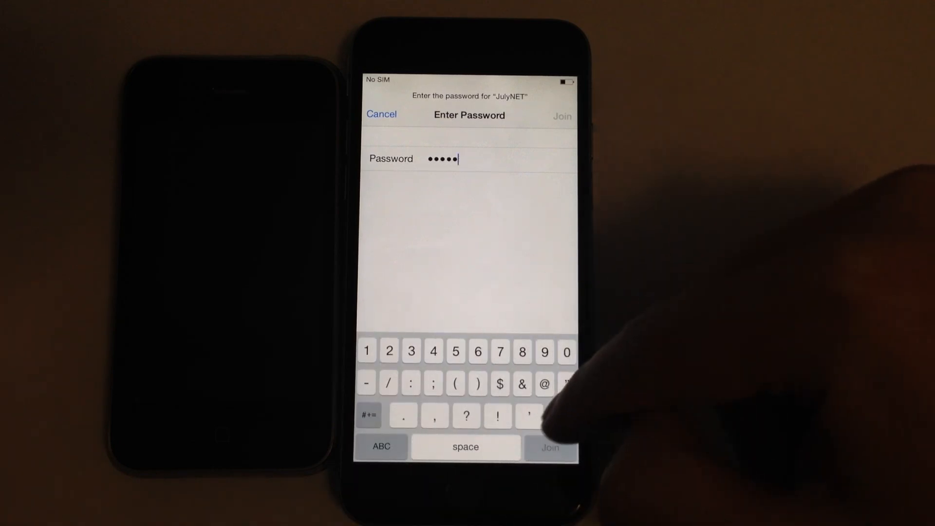
pyautogui.write('8')
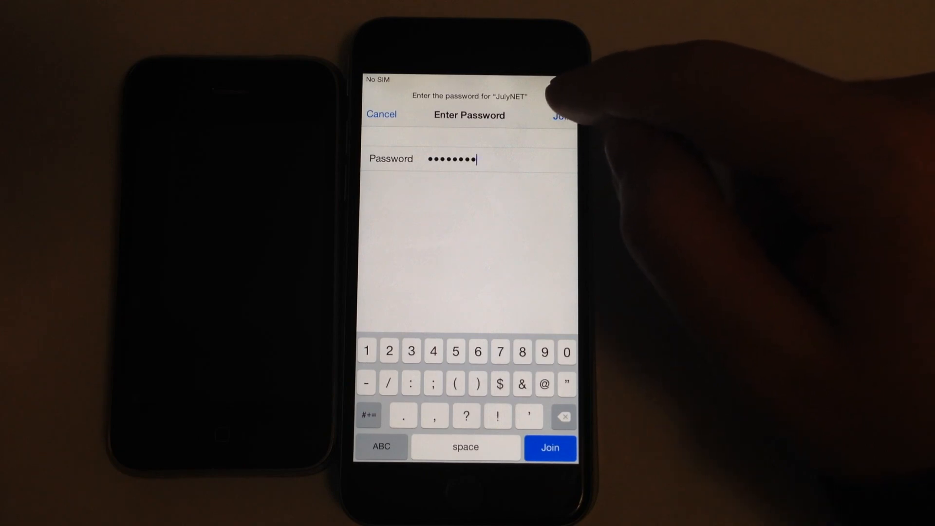
pyautogui.click(549, 447)
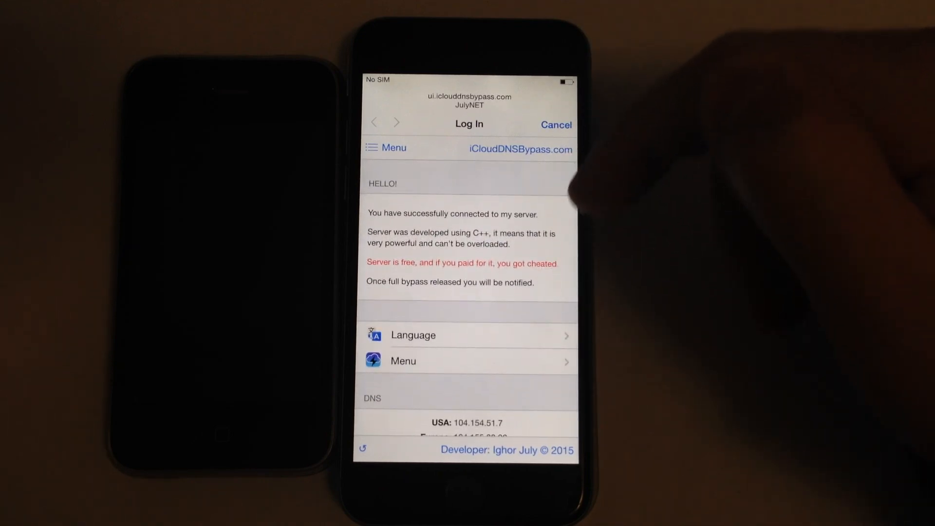
# Scroll the welcome page down to the USA, Europe and Asia DNS server entries
pyautogui.scroll(-3)
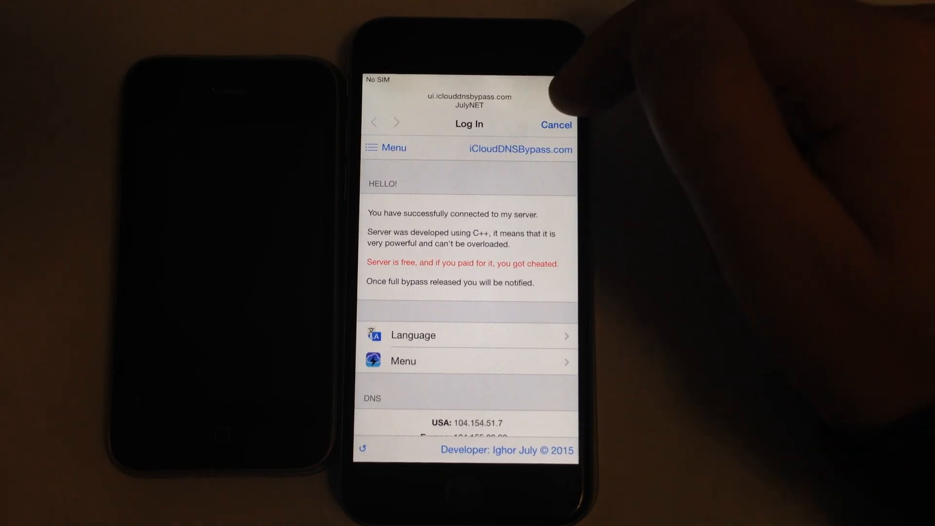
pyautogui.moveTo(561, 78)
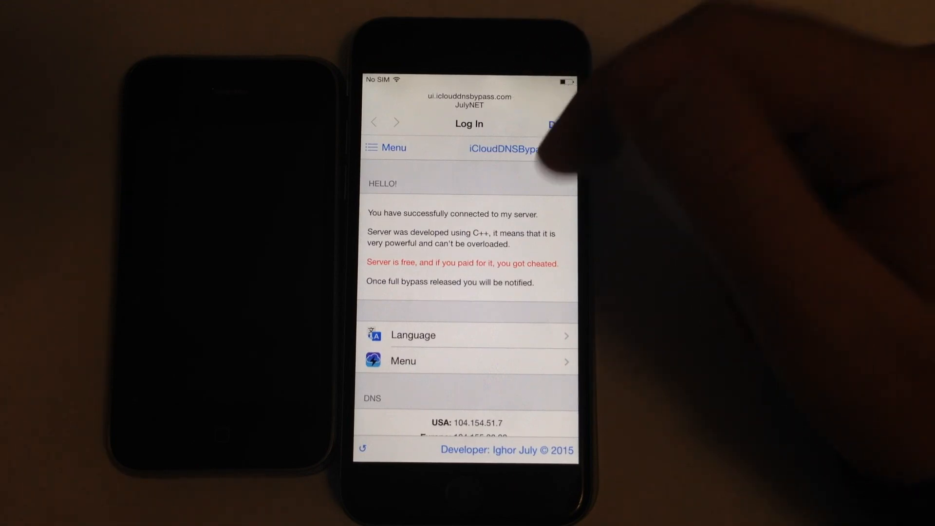
pyautogui.scroll(-3)
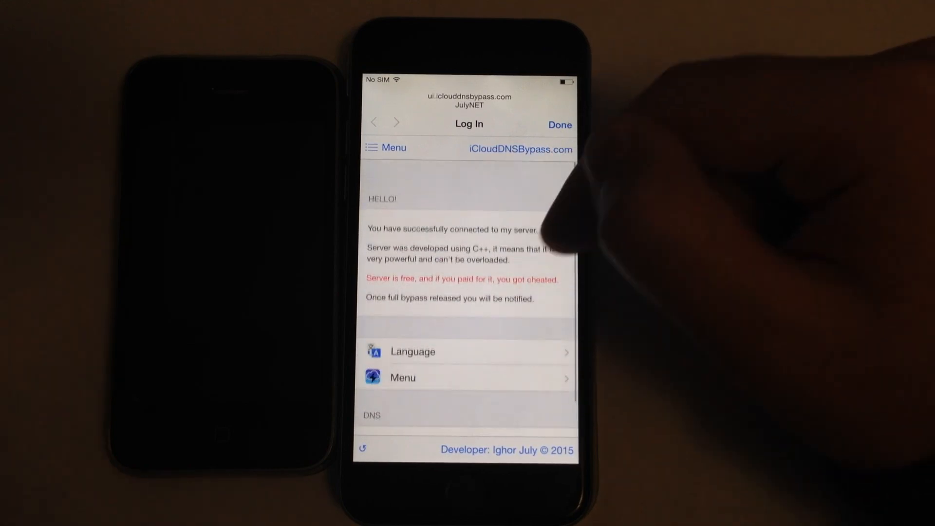
pyautogui.scroll(-3)
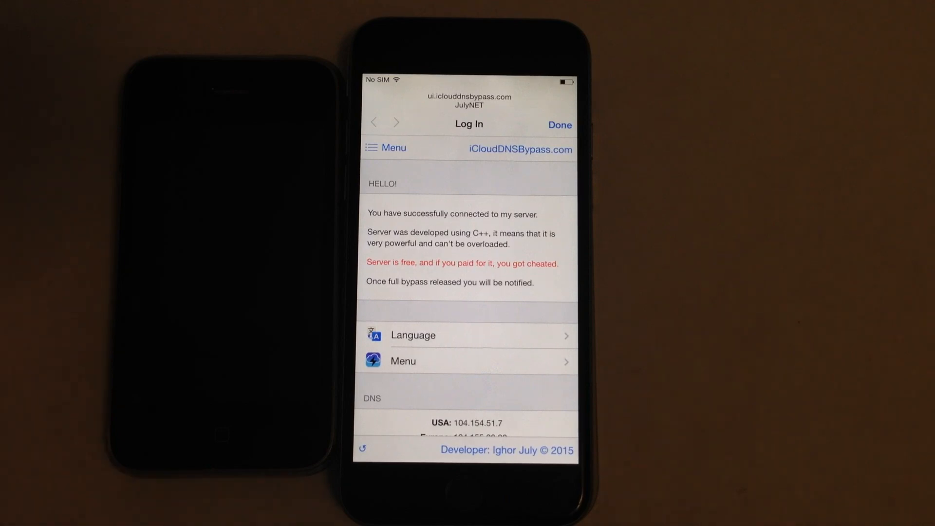
pyautogui.scroll(-3)
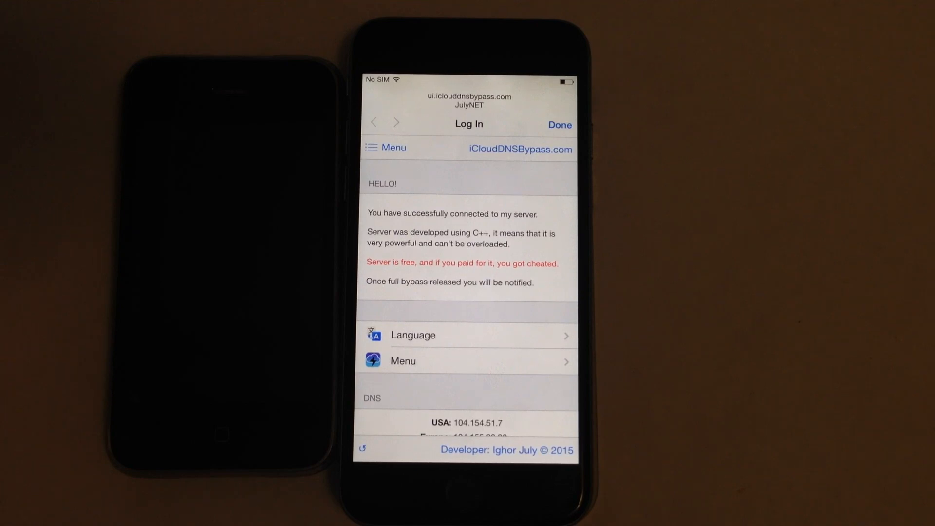
pyautogui.scroll(-3)
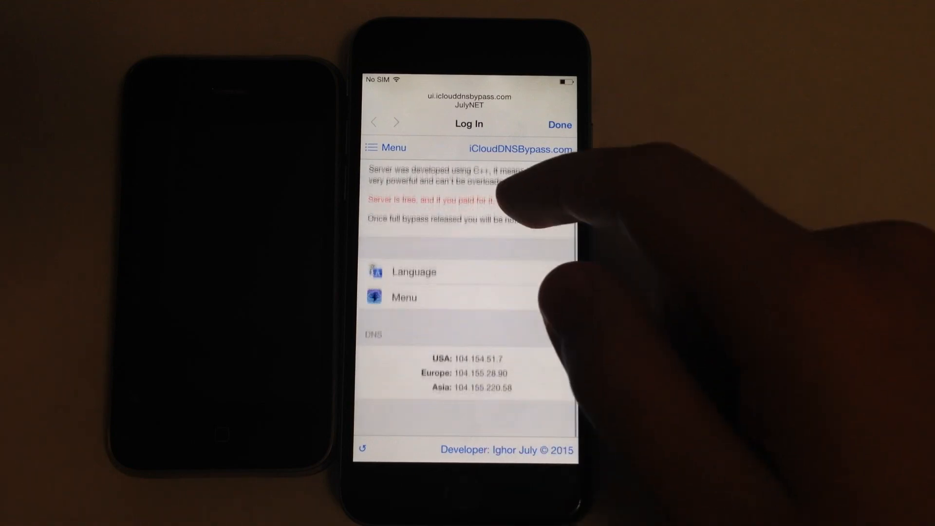
pyautogui.scroll(-3)
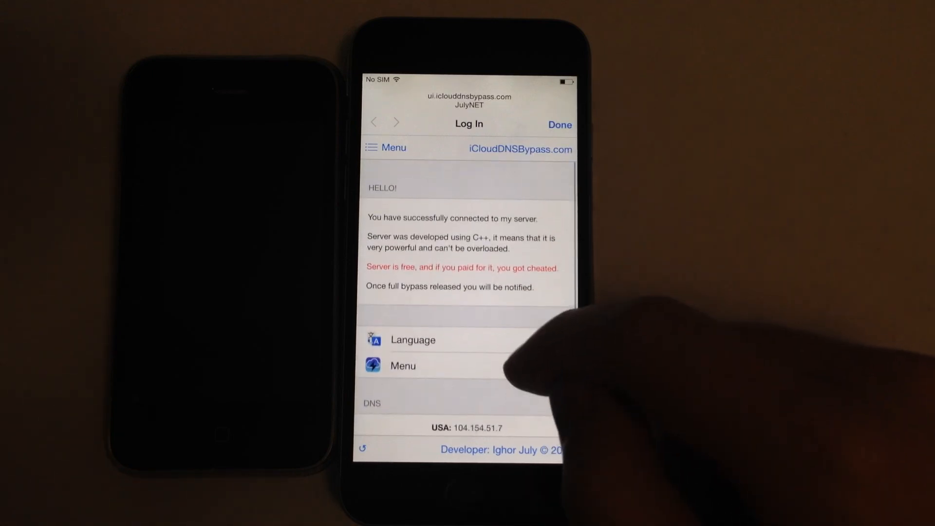
# Bring up the portal Menu and view its Flashlight instructions and Clock world-city pages
pyautogui.click(386, 147)
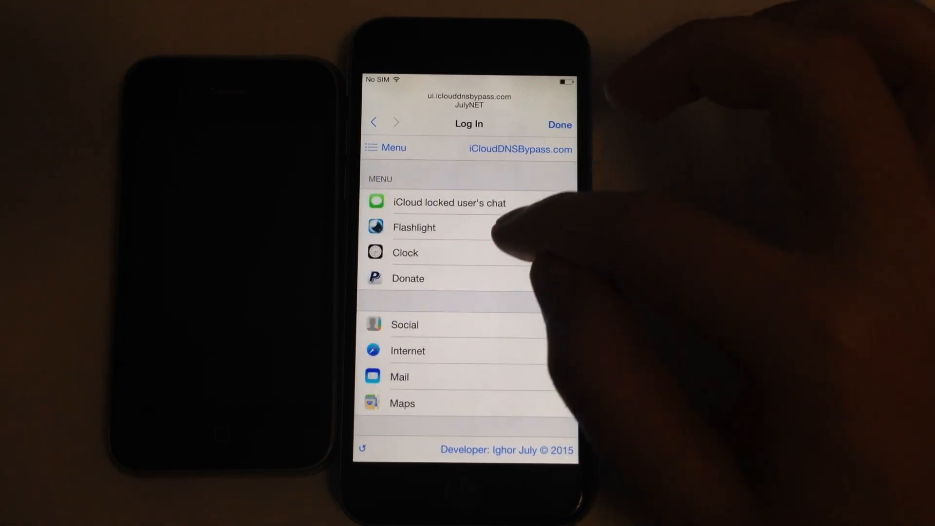
pyautogui.click(413, 227)
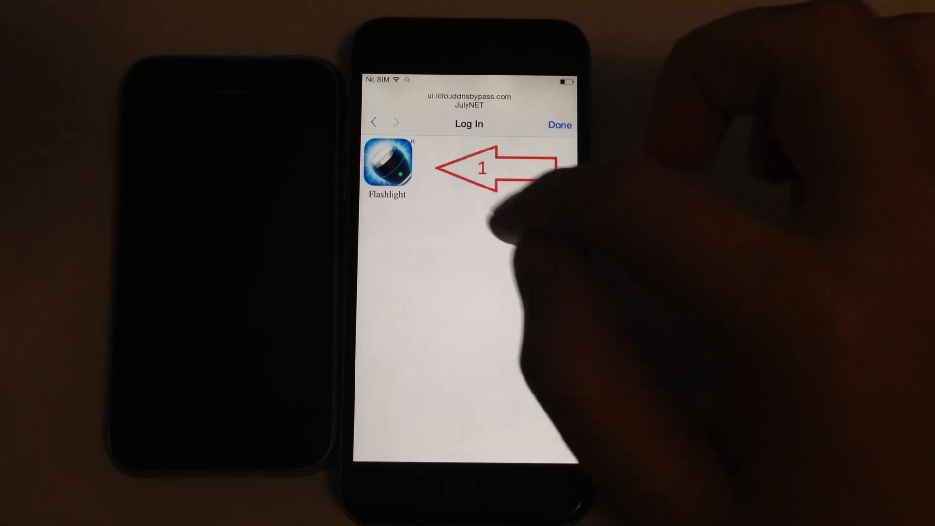
pyautogui.click(387, 166)
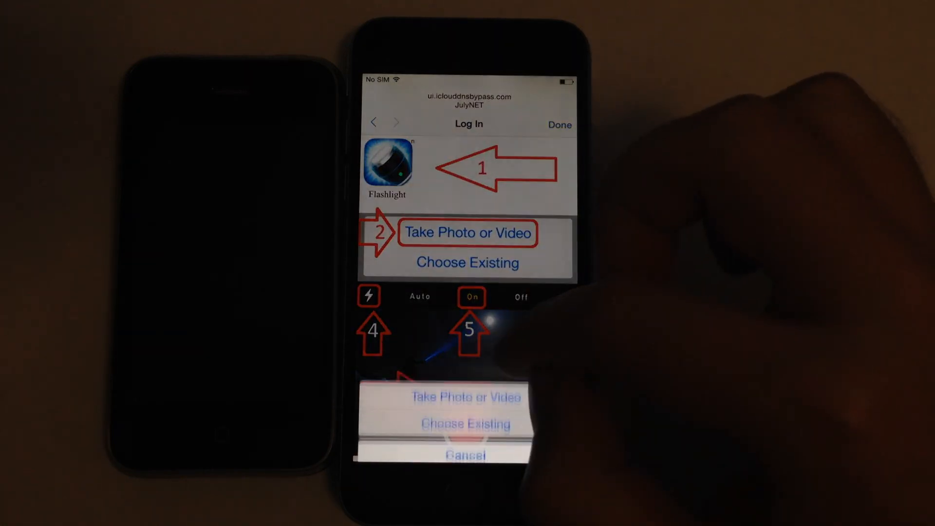
pyautogui.click(468, 232)
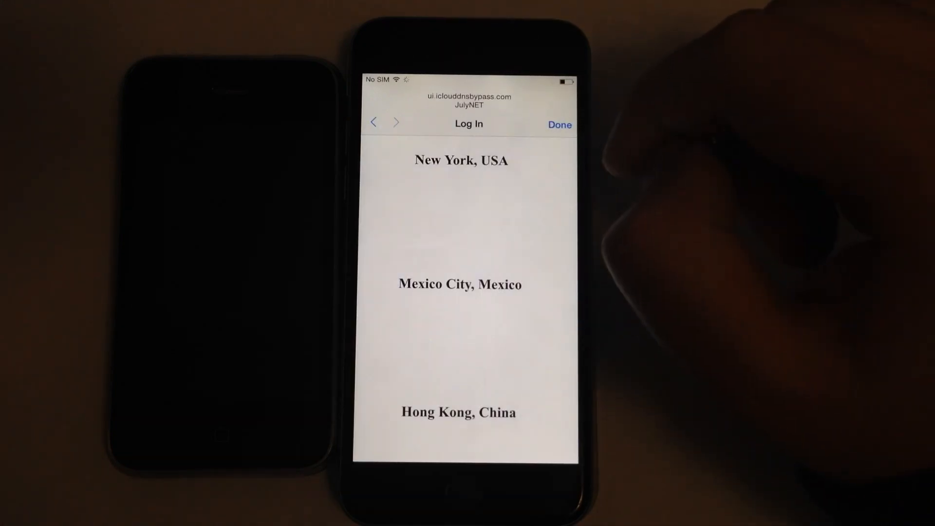
pyautogui.scroll(-3)
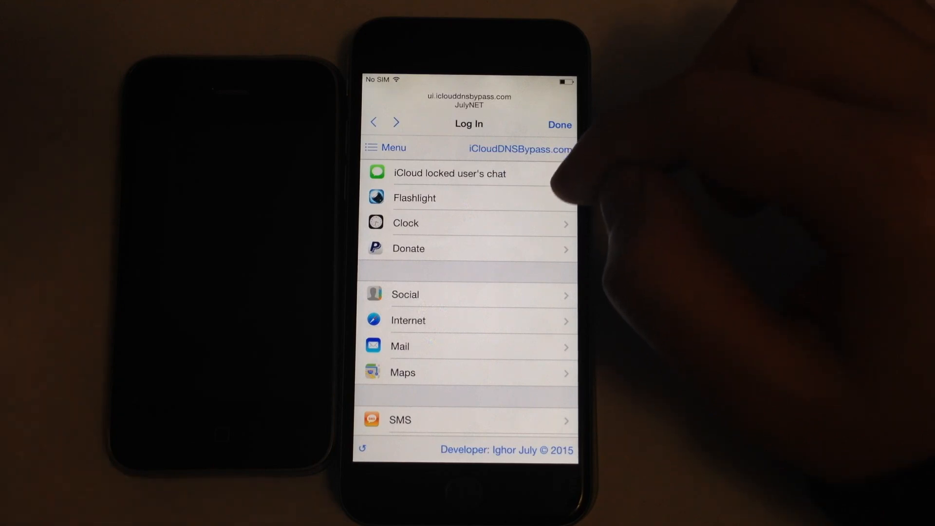
pyautogui.moveTo(567, 179)
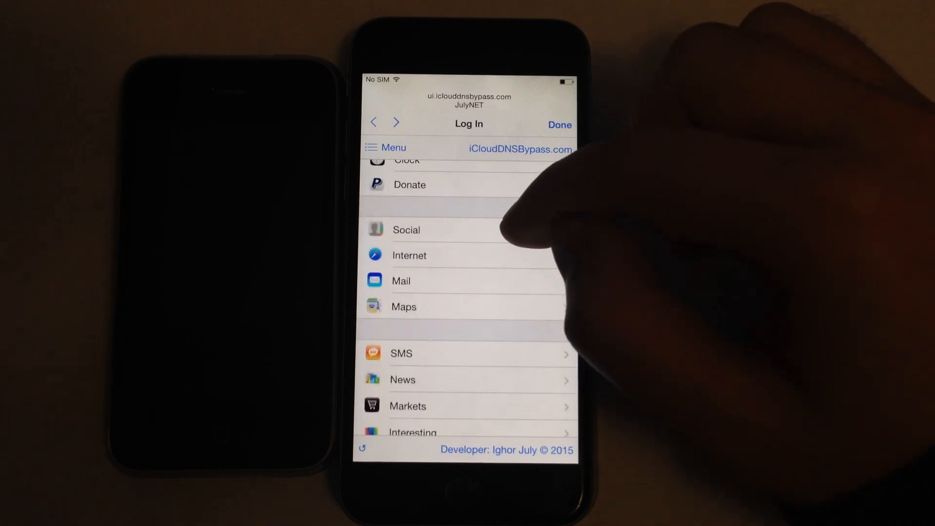
pyautogui.click(406, 230)
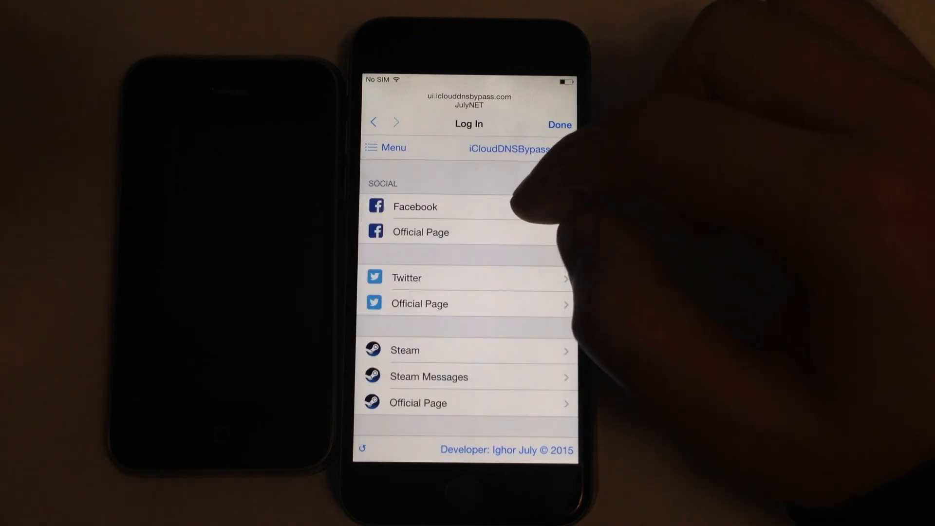
pyautogui.scroll(-3)
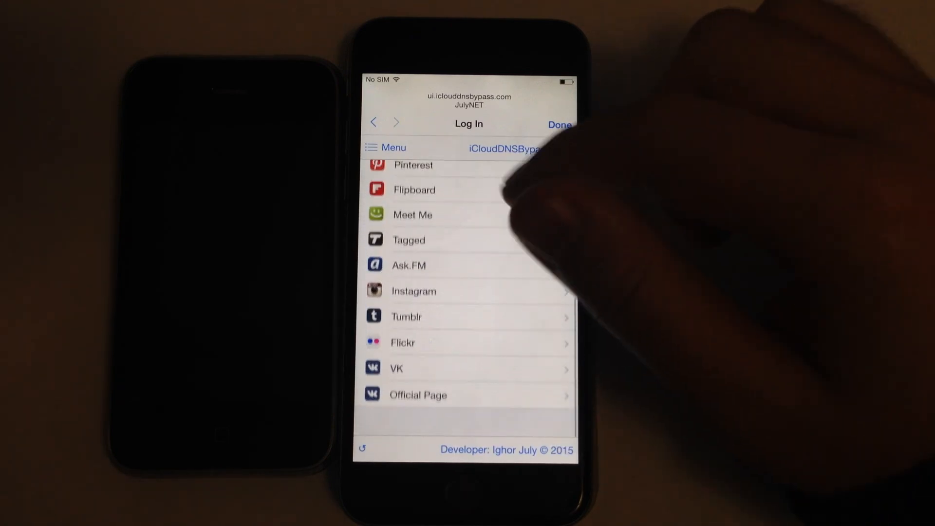
pyautogui.scroll(-3)
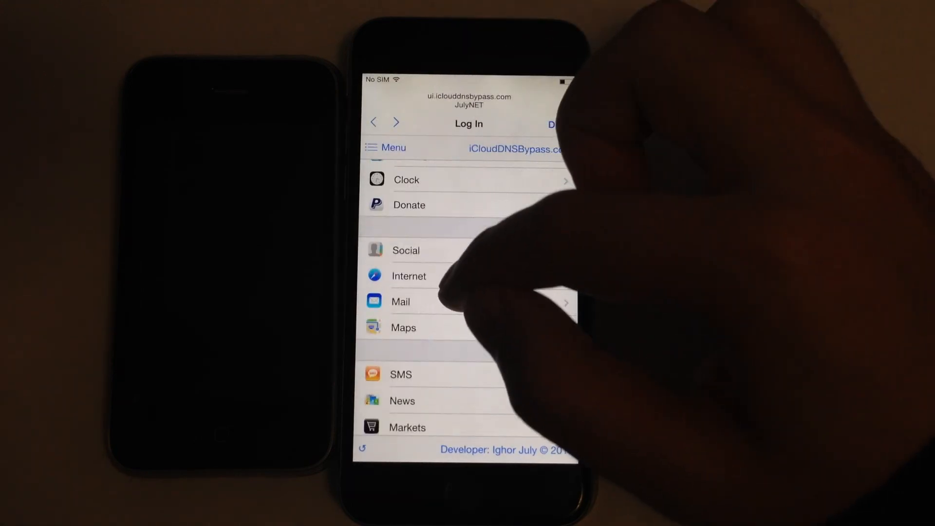
pyautogui.click(408, 275)
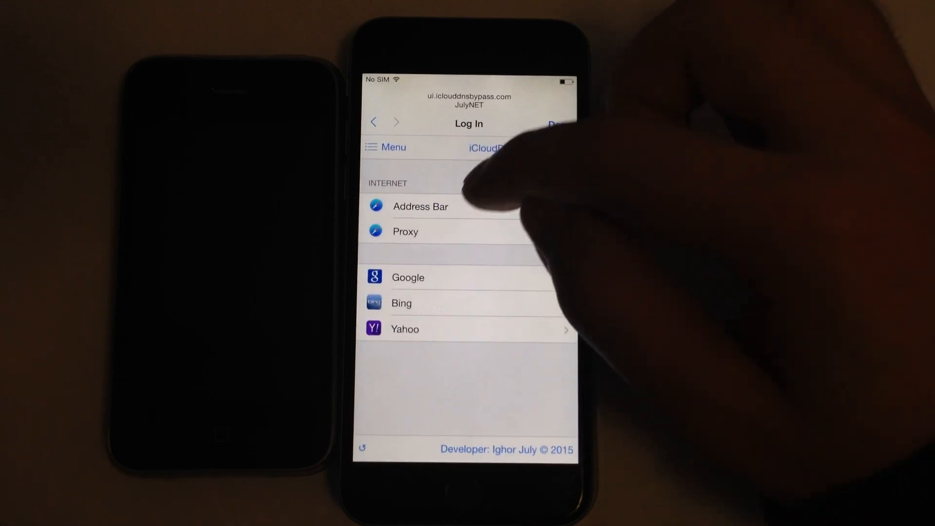
pyautogui.click(420, 207)
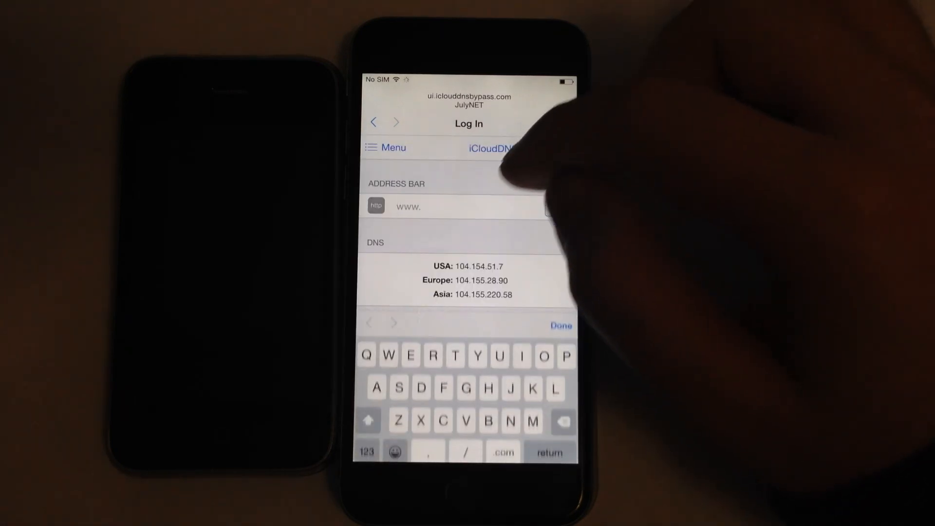
pyautogui.write('v')
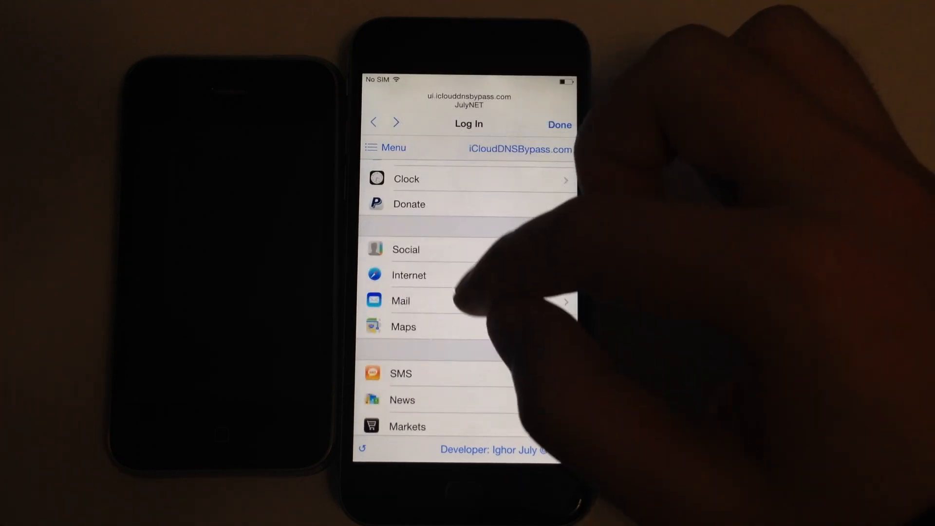
pyautogui.click(403, 326)
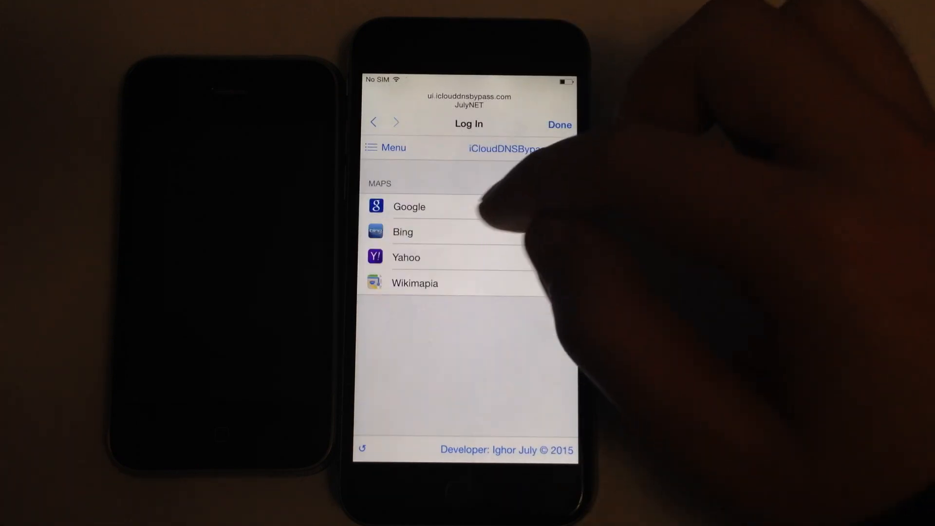
pyautogui.click(409, 206)
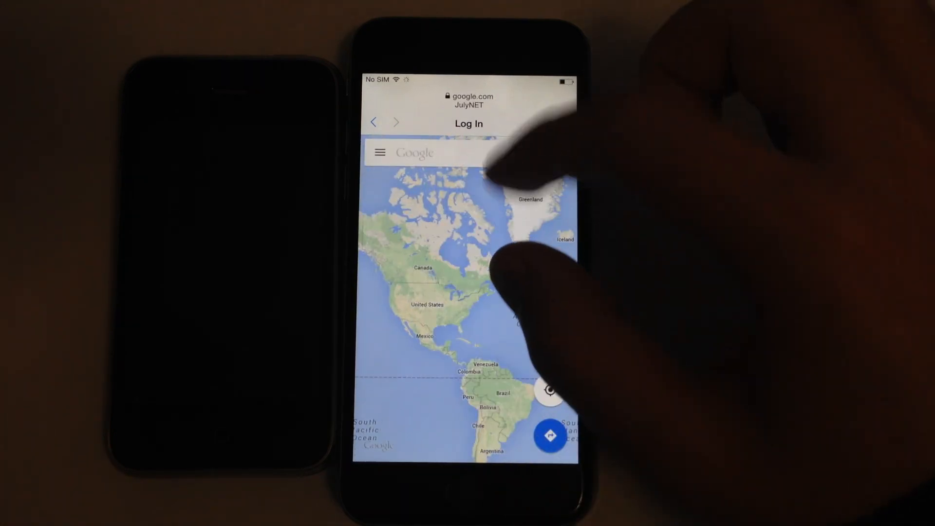
pyautogui.moveTo(506, 269); pyautogui.dragTo(430, 209)
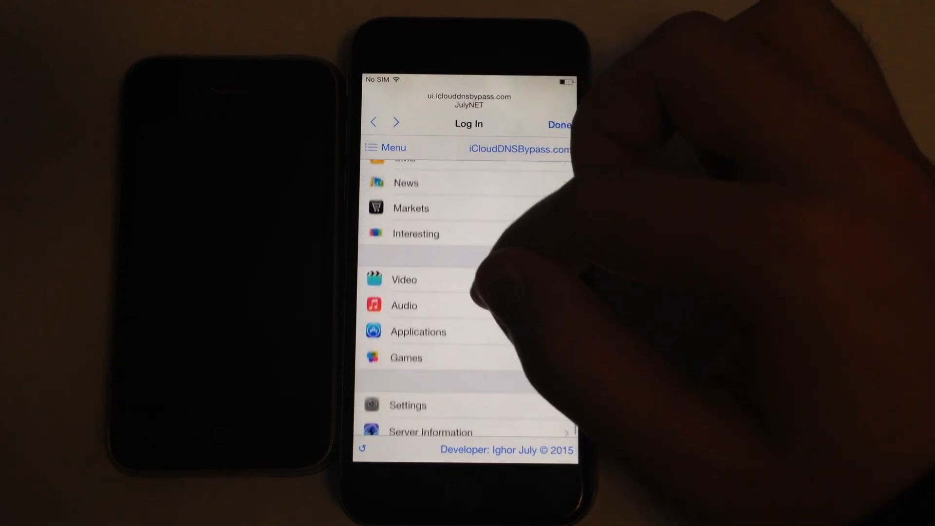
# Try the Audio service's zaycev.fm Pop radio station, then scroll back through the Menu
pyautogui.click(403, 305)
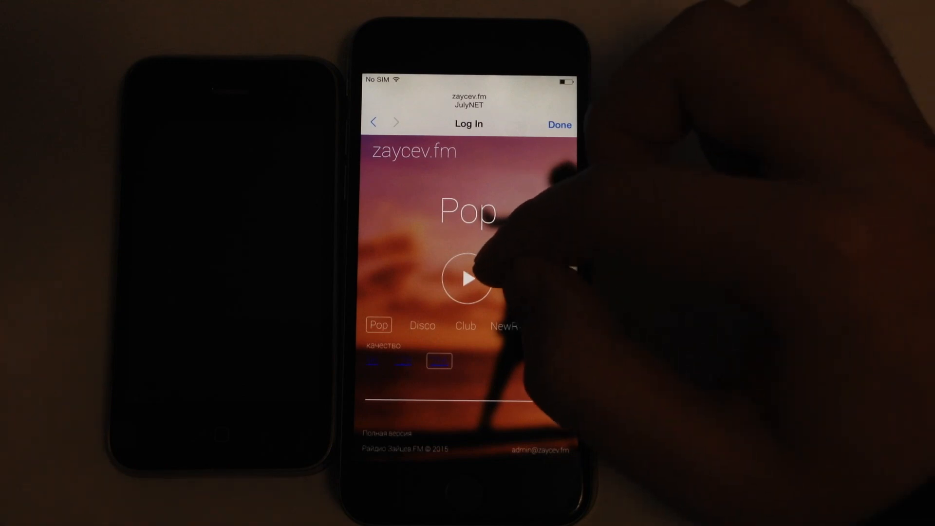
pyautogui.click(469, 280)
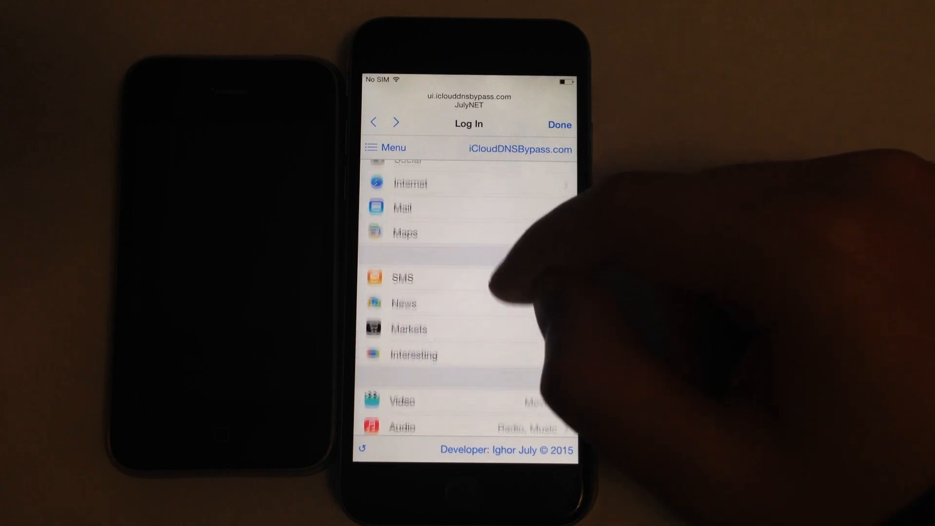
pyautogui.scroll(-3)
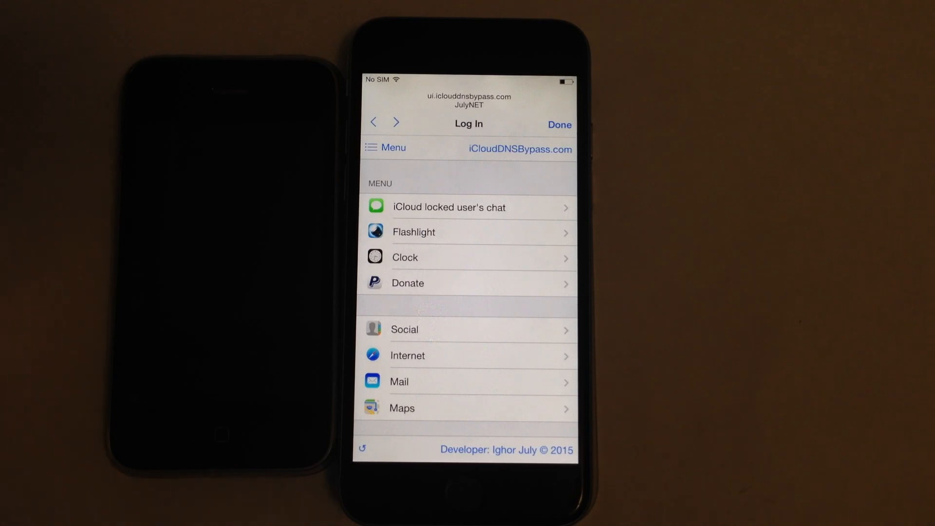
pyautogui.scroll(-3)
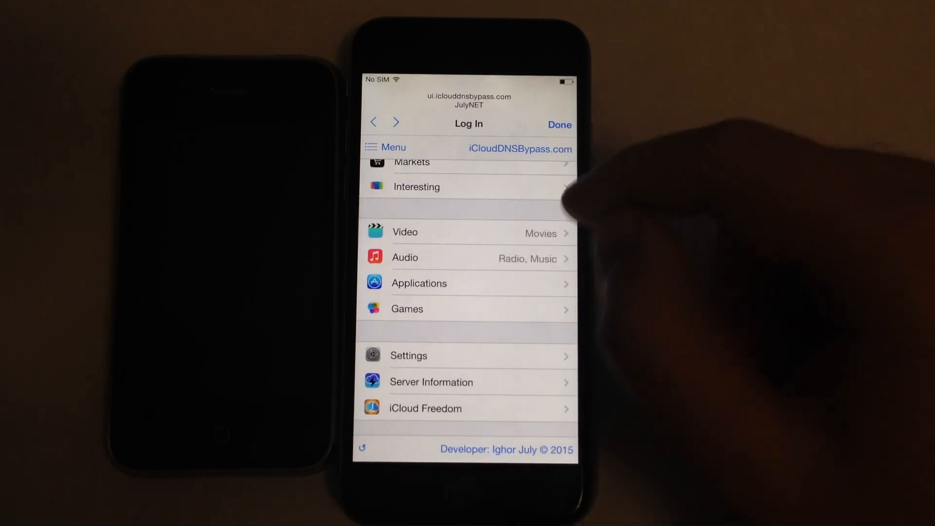
pyautogui.scroll(-3)
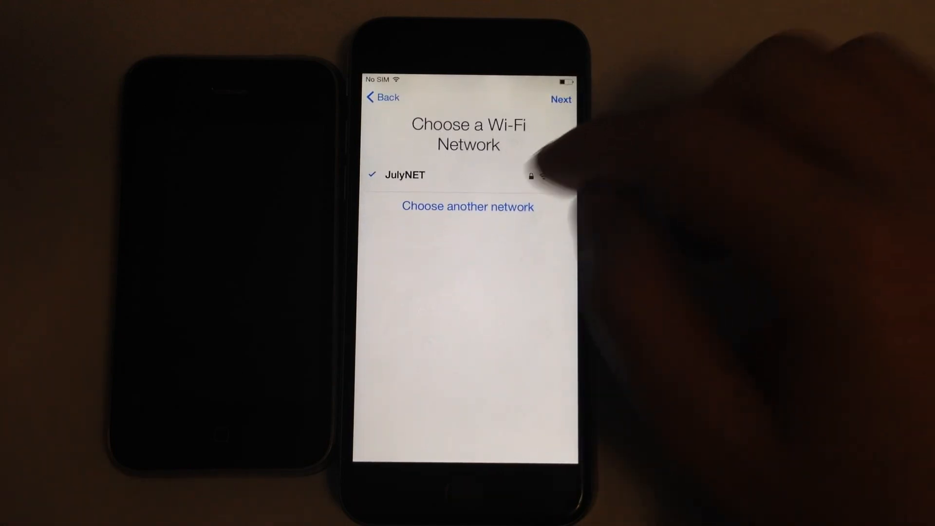
# Switch on Auto-Login in JulyNET's details, confirming DNS 104.154.51.7, and return to the list
pyautogui.click(539, 176)
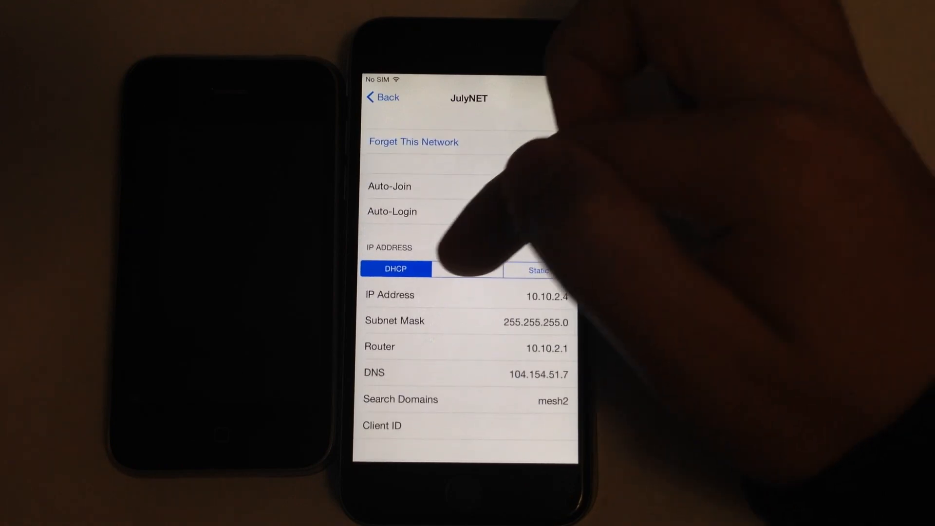
pyautogui.click(554, 213)
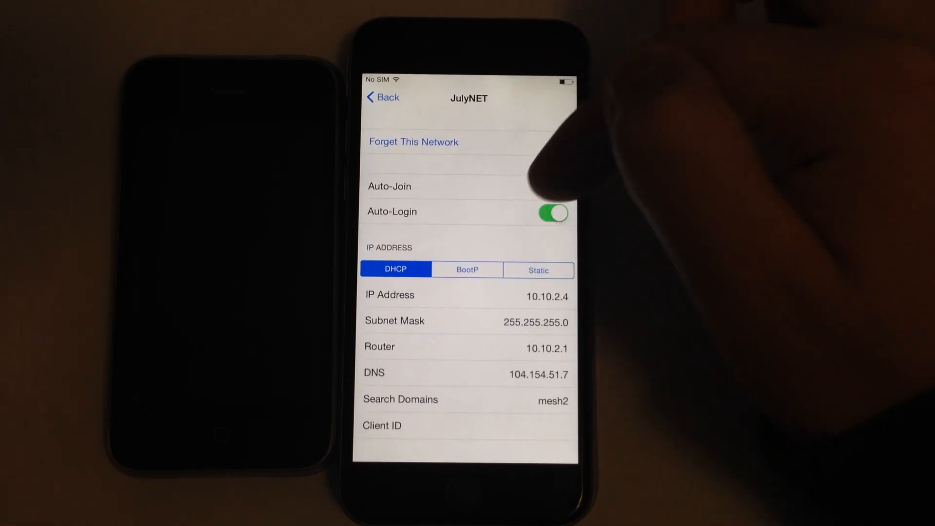
pyautogui.click(383, 97)
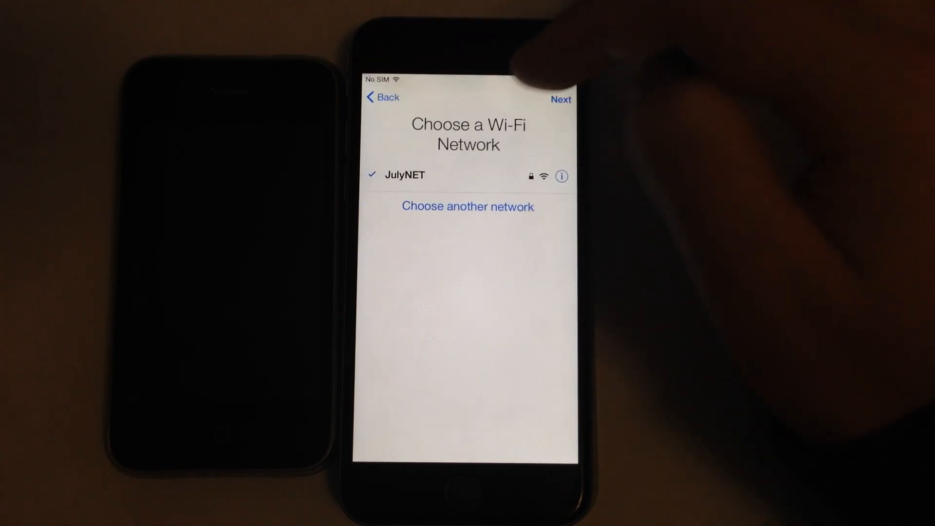